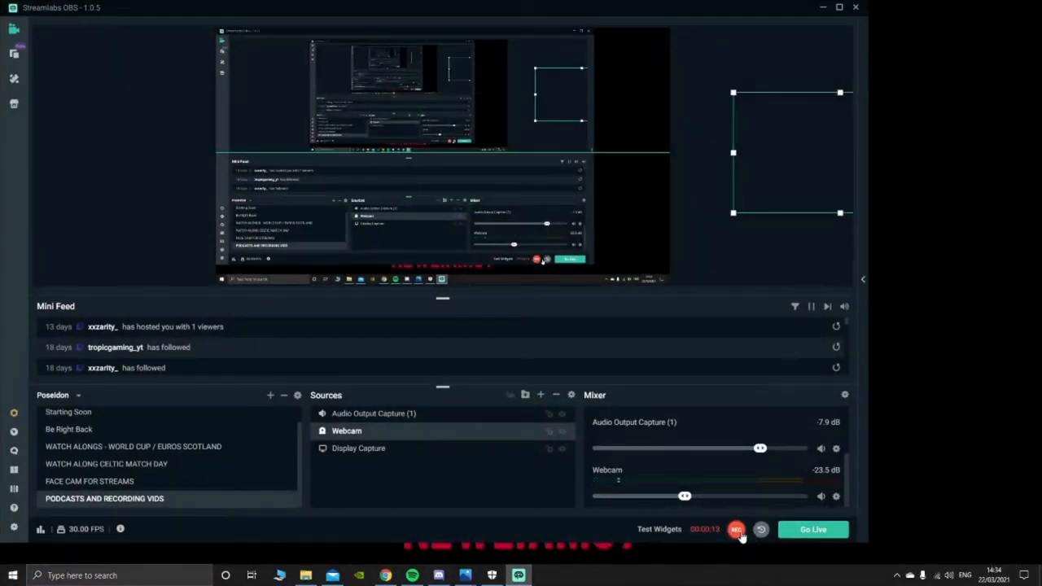
Switch from the recording Streamlabs OBS window to the Discord video call.
click(737, 530)
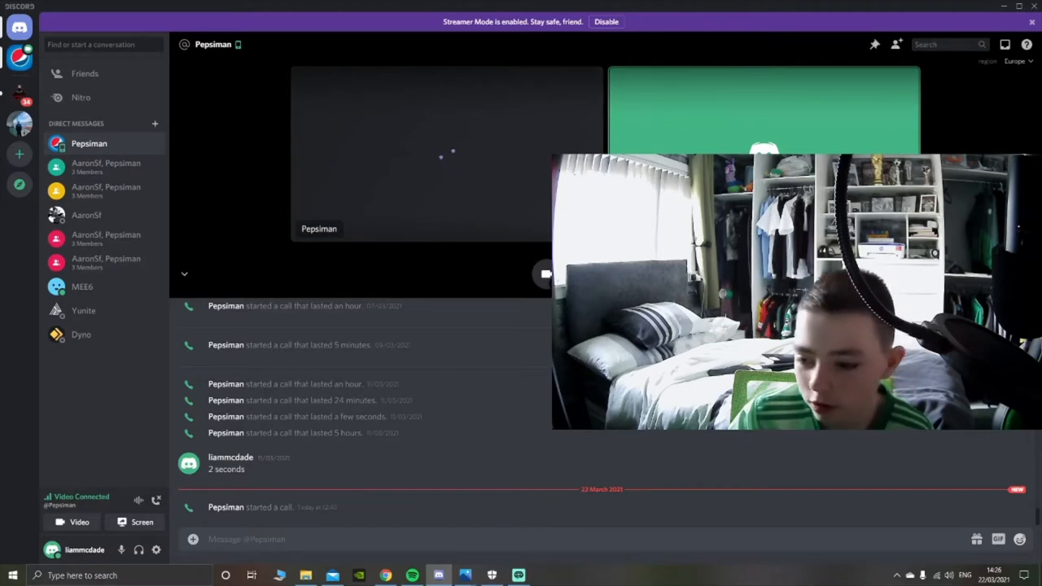
Disable Streamer Mode, then open and dismiss the screen share picker.
click(608, 22)
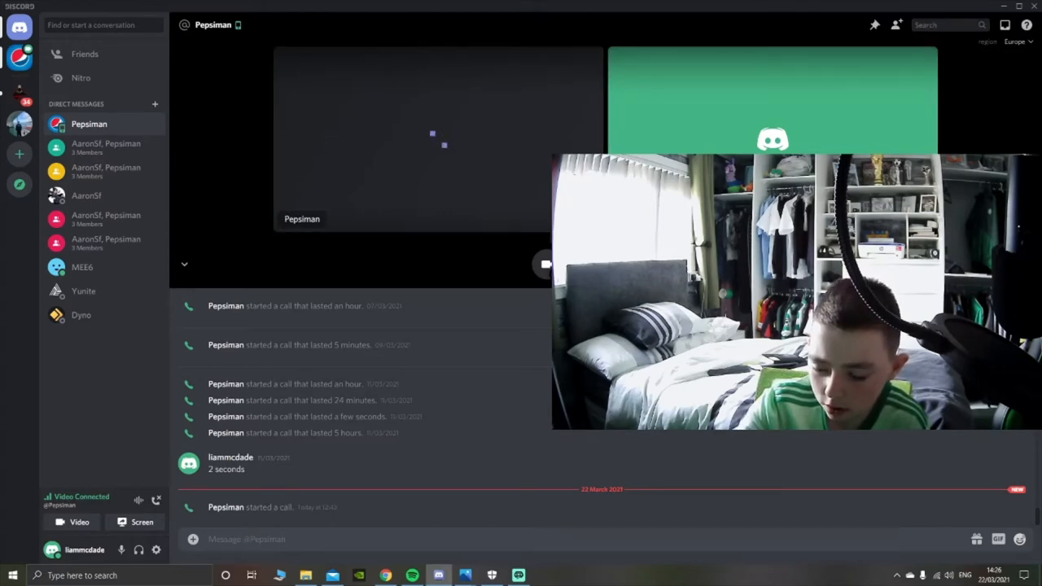
click(134, 522)
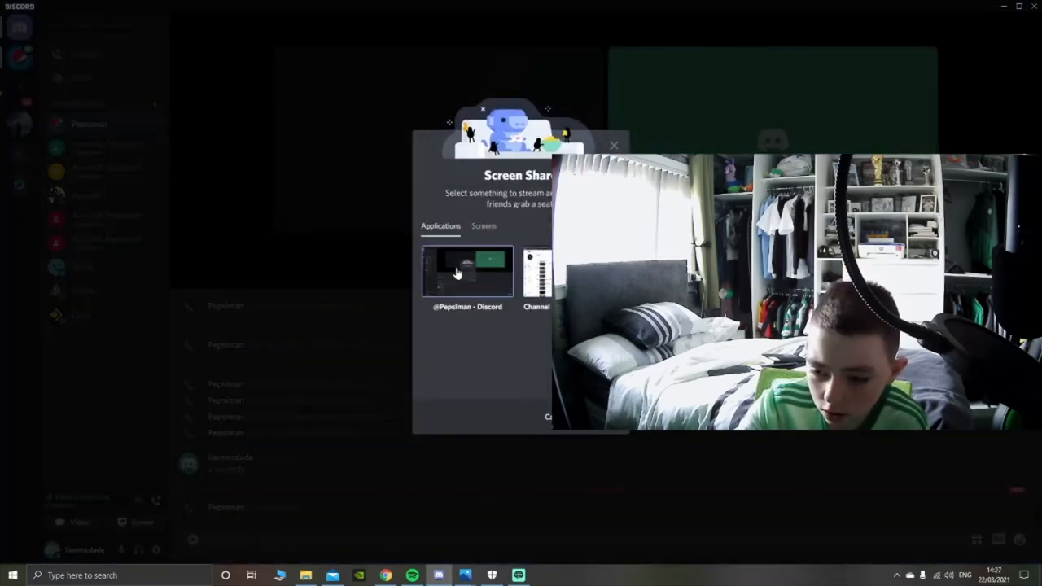
click(484, 227)
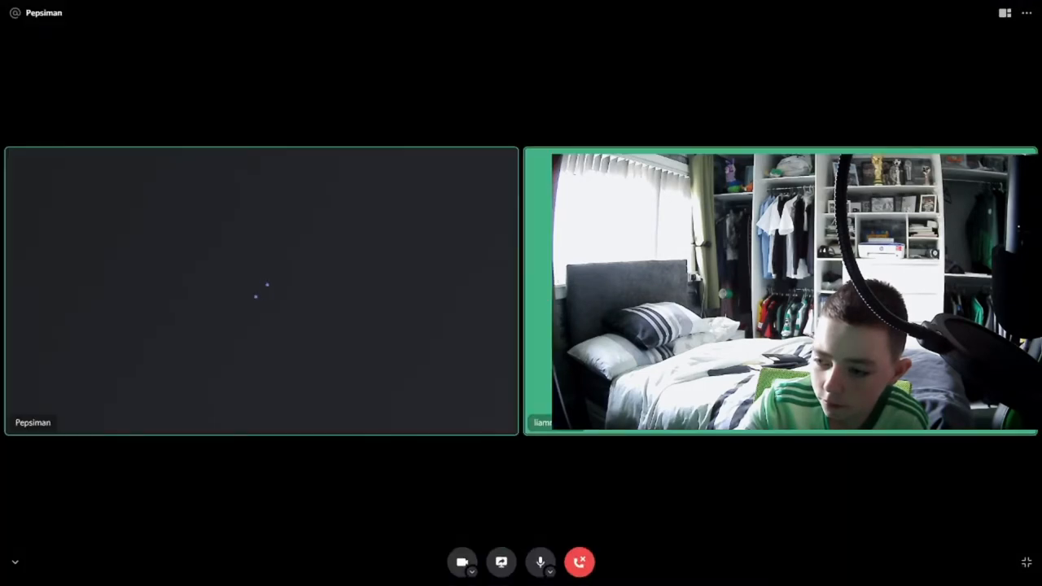
mouse_move(1026, 13)
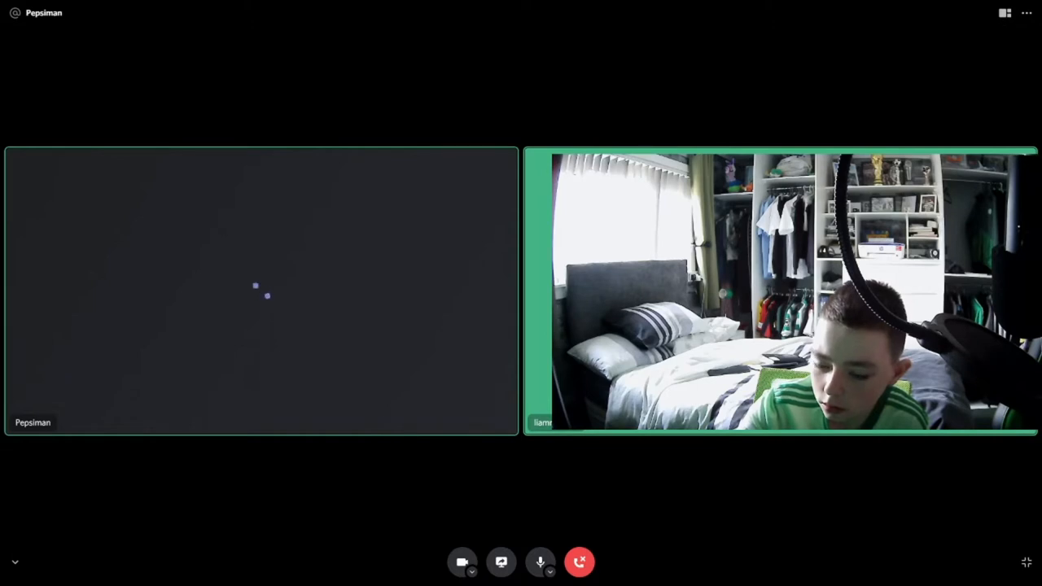
mouse_move(501, 561)
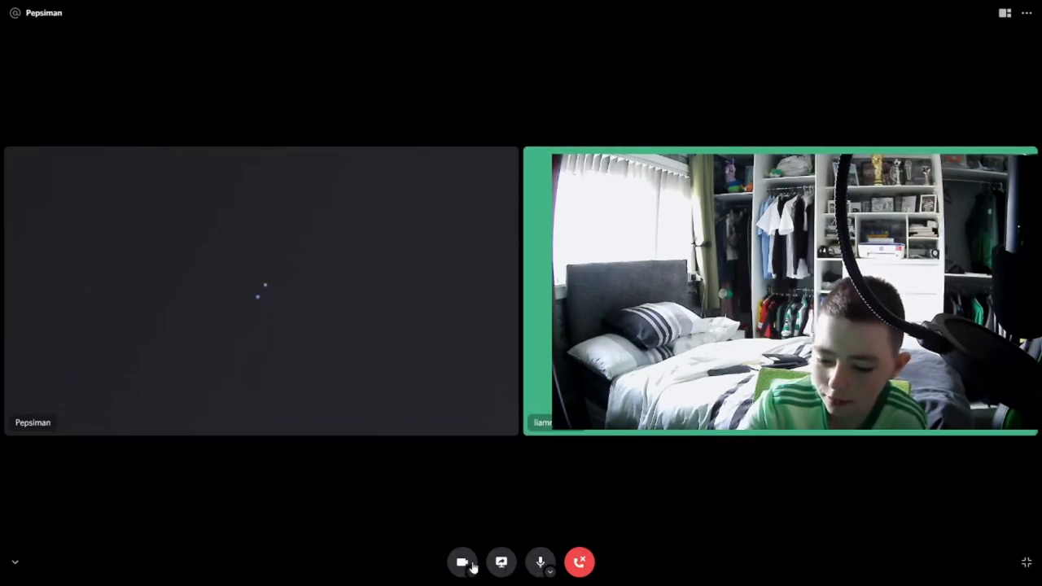
mouse_move(466, 564)
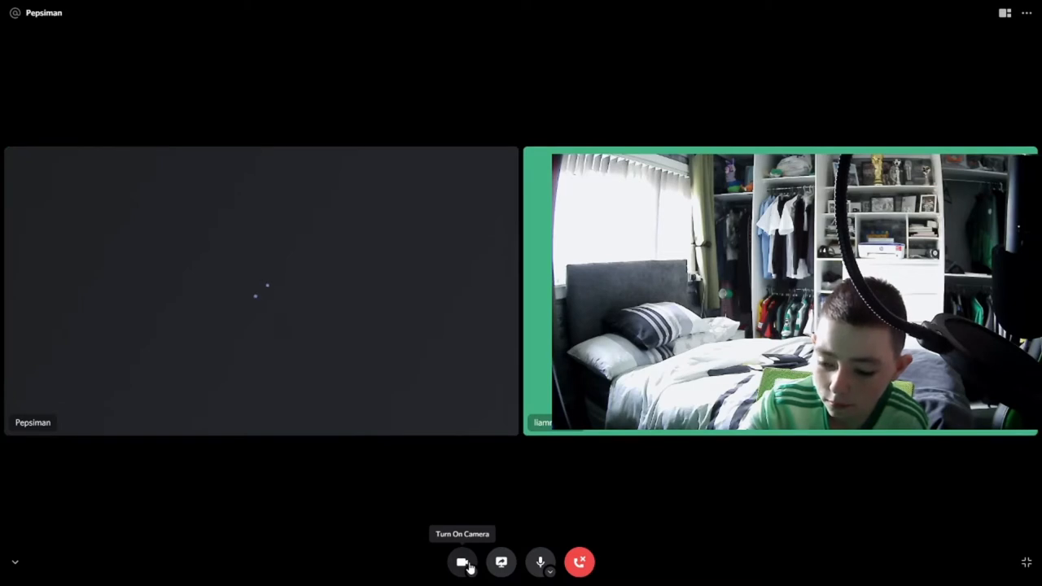
Turn off the camera so the call continues as voice only.
click(462, 563)
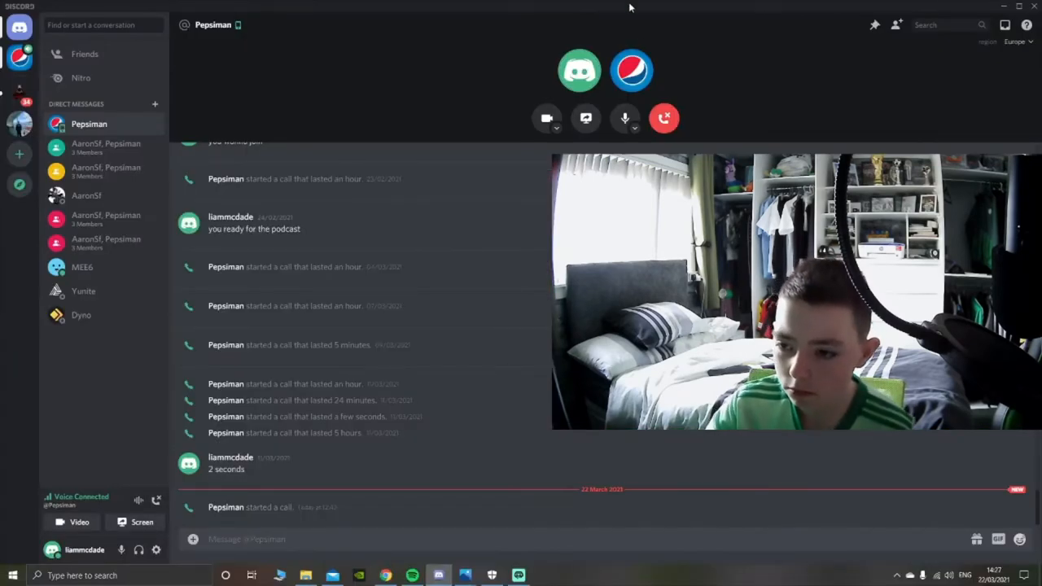
mouse_move(805, 97)
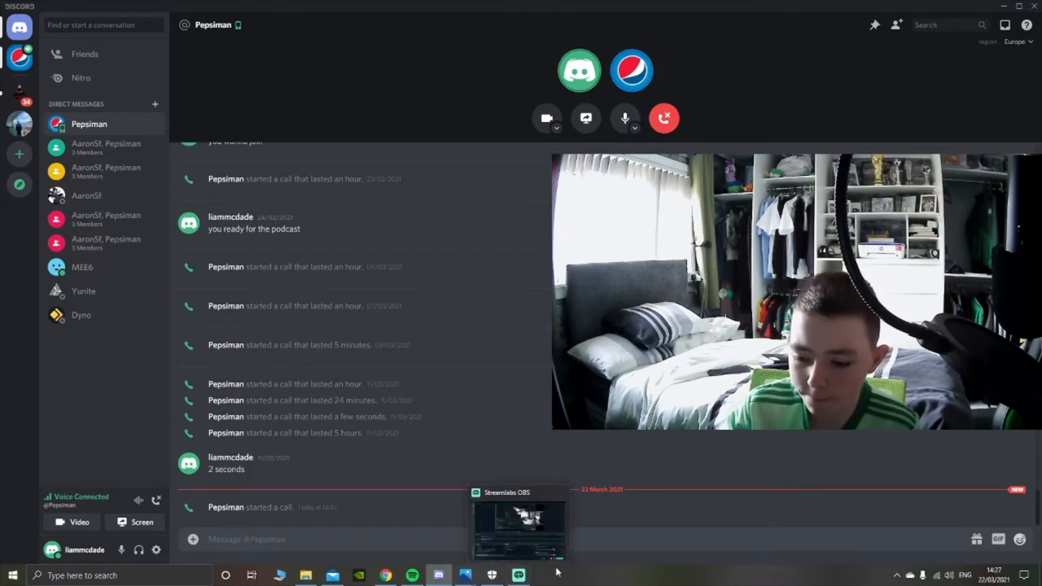
mouse_move(673, 134)
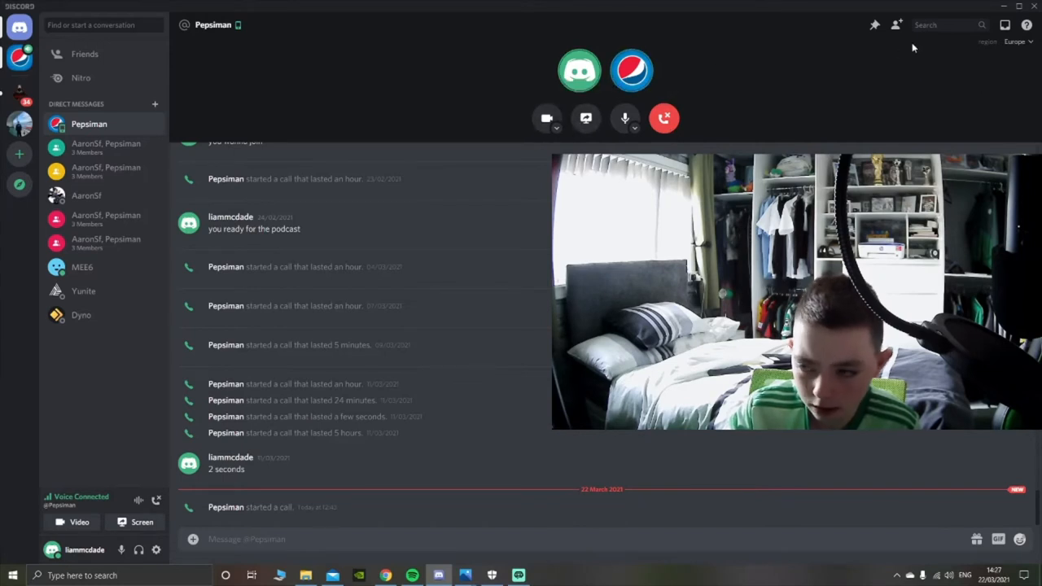
mouse_move(966, 145)
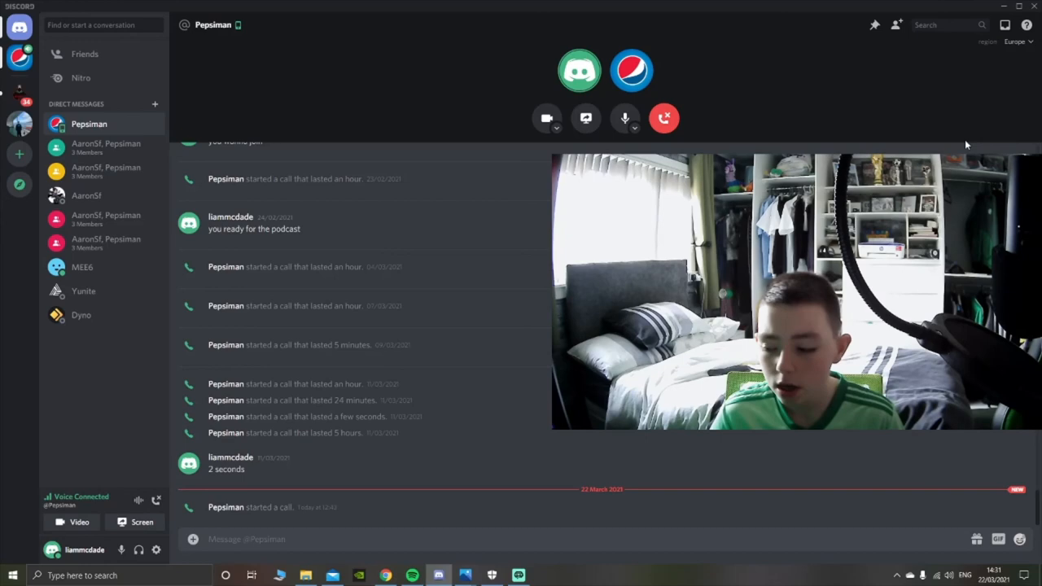
Open the Windows Start menu over the ongoing Discord voice call.
click(7, 576)
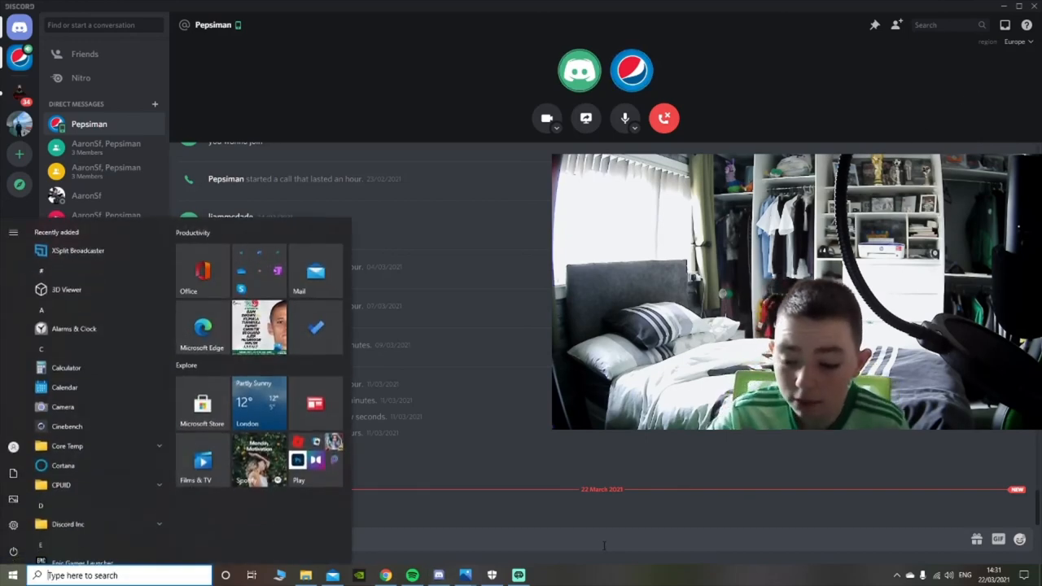